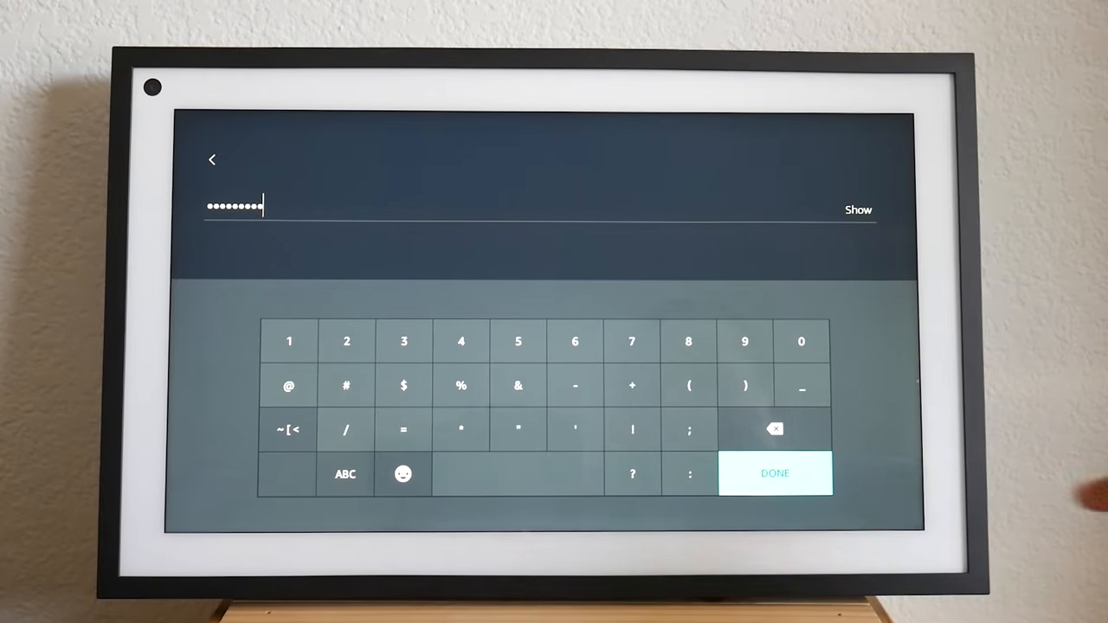
Step: Submit the Amazon account password so setup proceeds to the verification code screen
{"action": "left_click", "coordinate": [776, 472]}
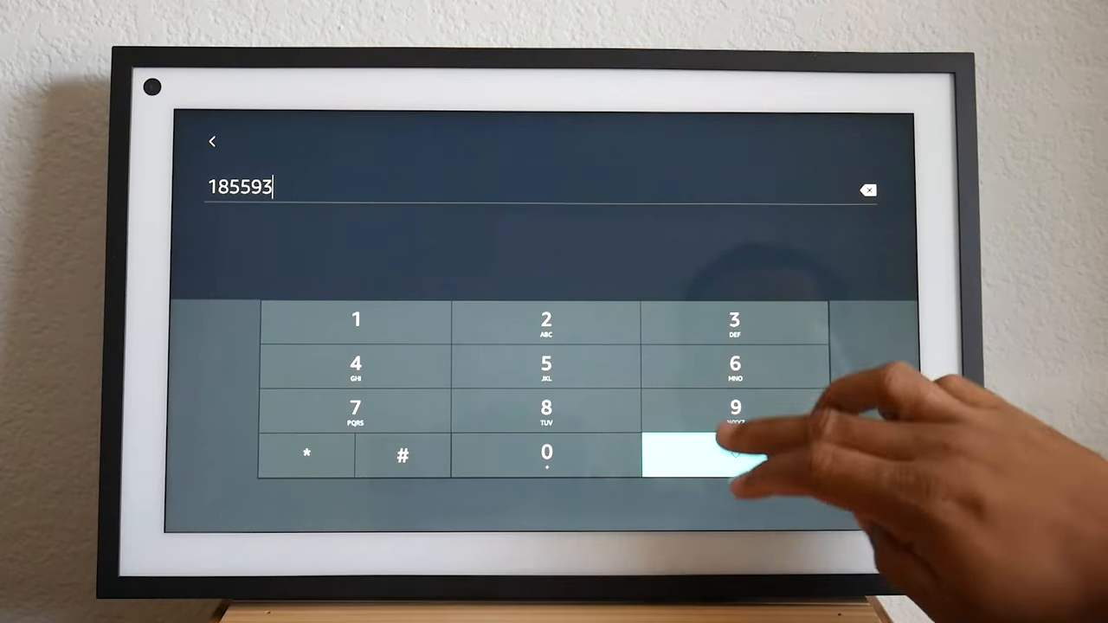
Step: Confirm the six-digit verification code, reaching the Pacific Daylight Time confirmation
{"action": "left_click", "coordinate": [716, 454]}
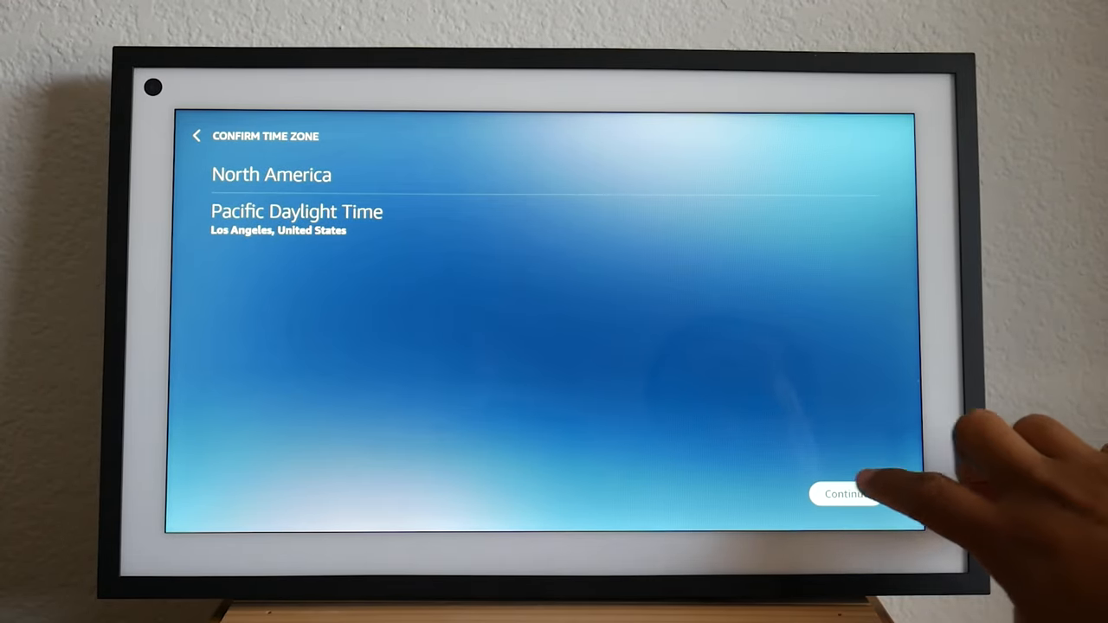
Step: Accept Pacific Daylight Time and keep the selected address as the device location
{"action": "left_click", "coordinate": [855, 495]}
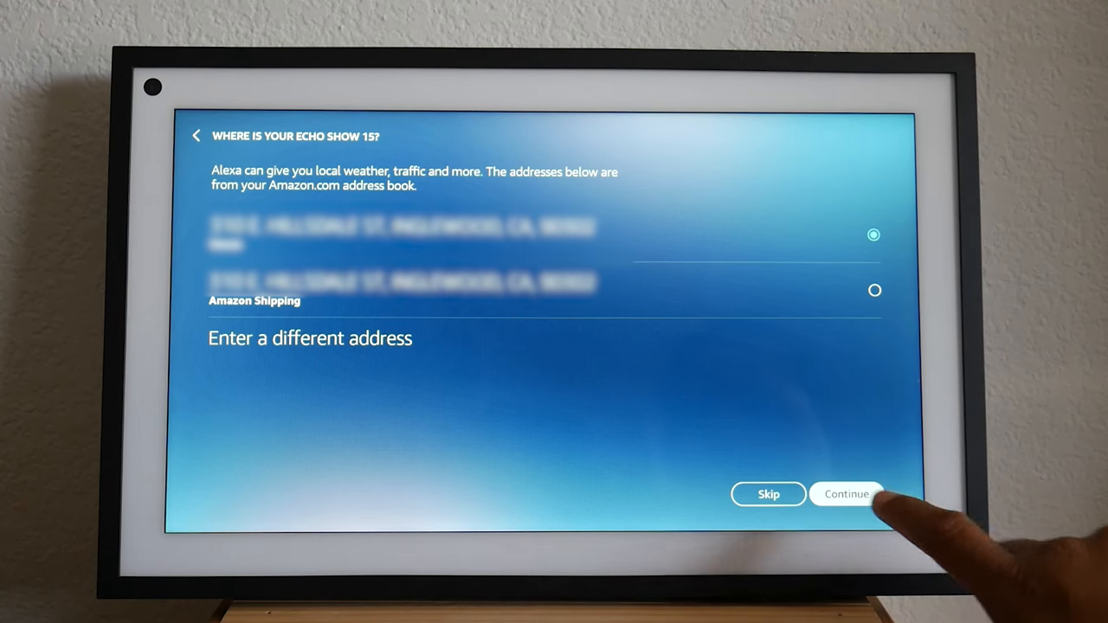
{"action": "left_click", "coordinate": [850, 494]}
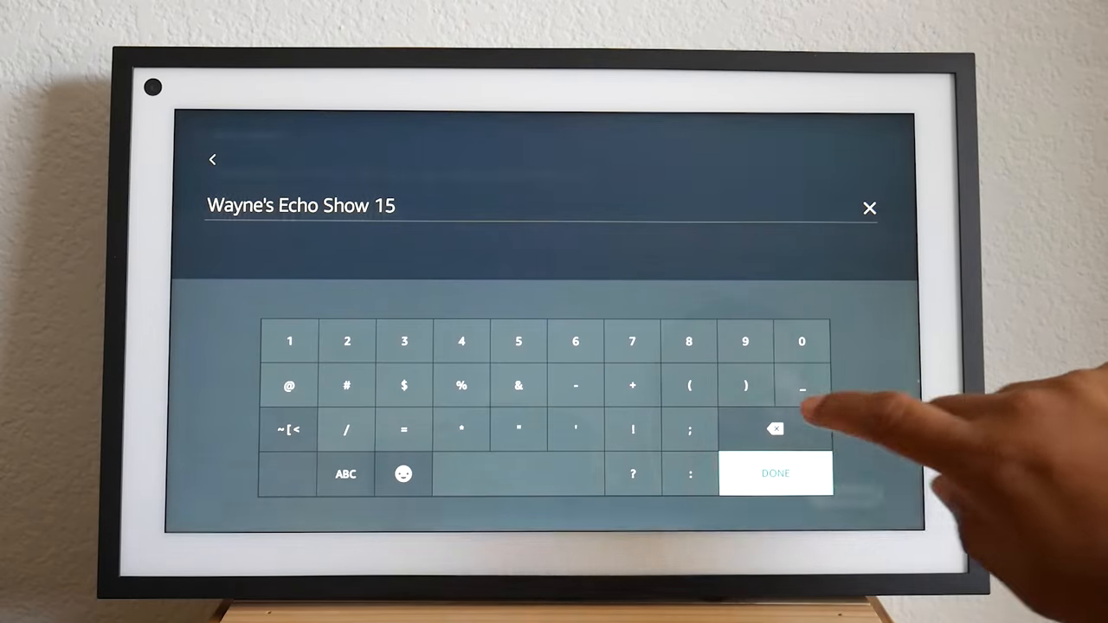
Step: Save the edited device name and move on to the photo display choice
{"action": "left_click", "coordinate": [776, 474]}
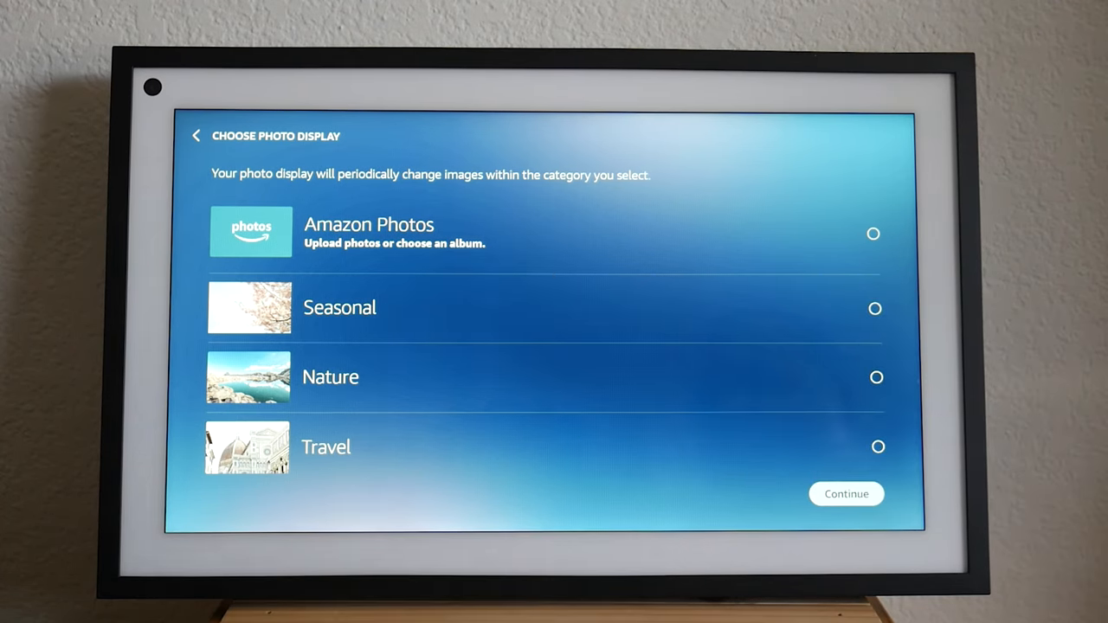
Step: Select Seasonal and Nature as the photo categories the display cycles through
{"action": "scroll", "scroll_direction": "down", "scroll_amount": 3}
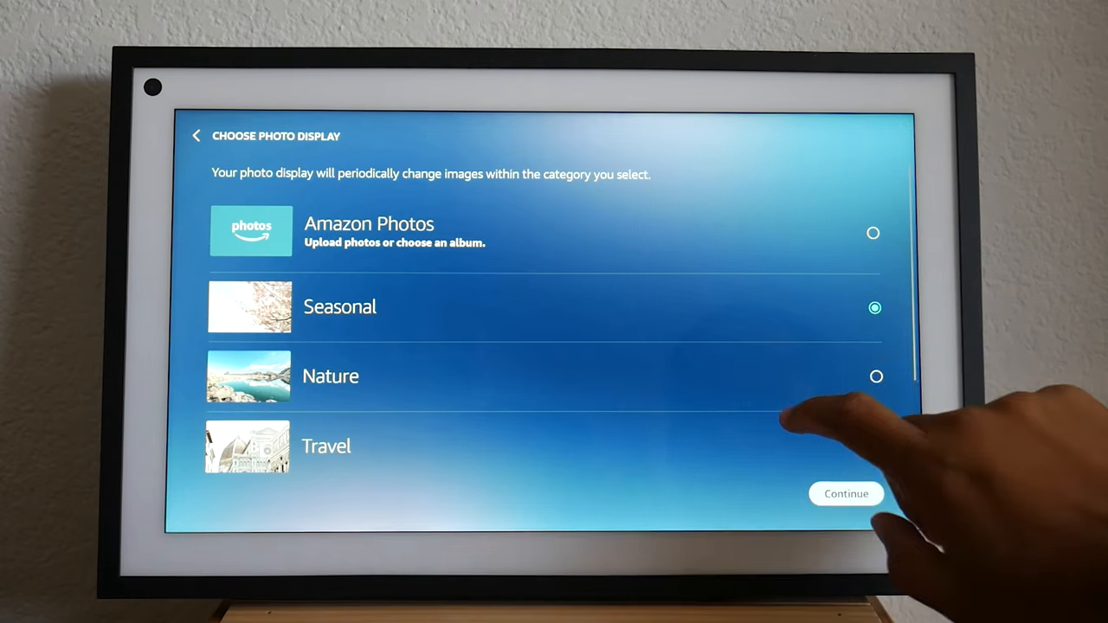
{"action": "left_click", "coordinate": [874, 374]}
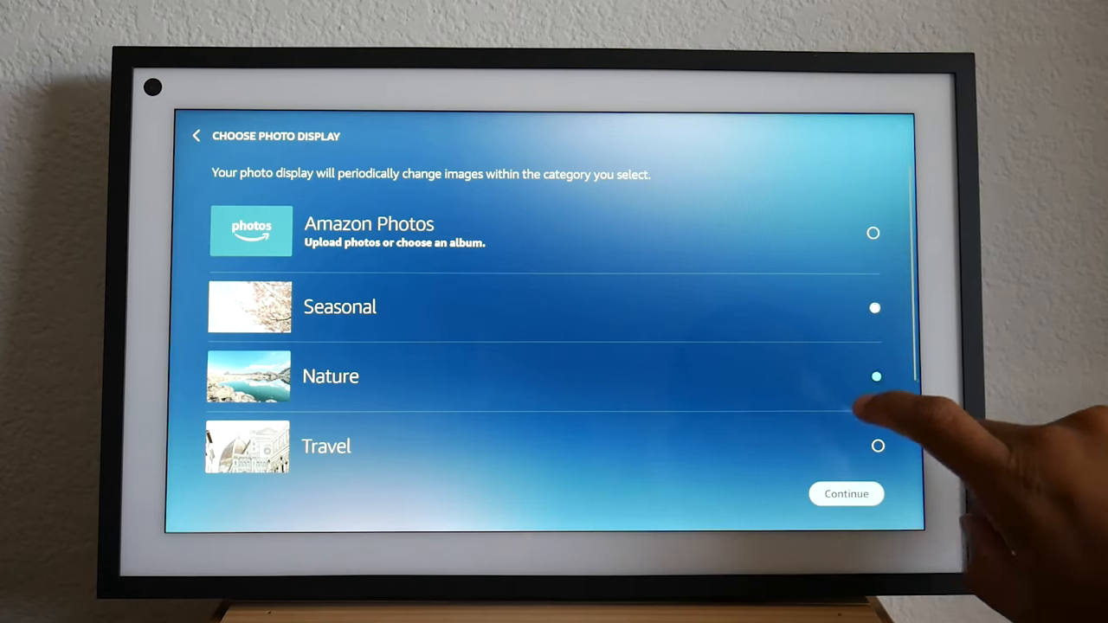
{"action": "left_click", "coordinate": [845, 493]}
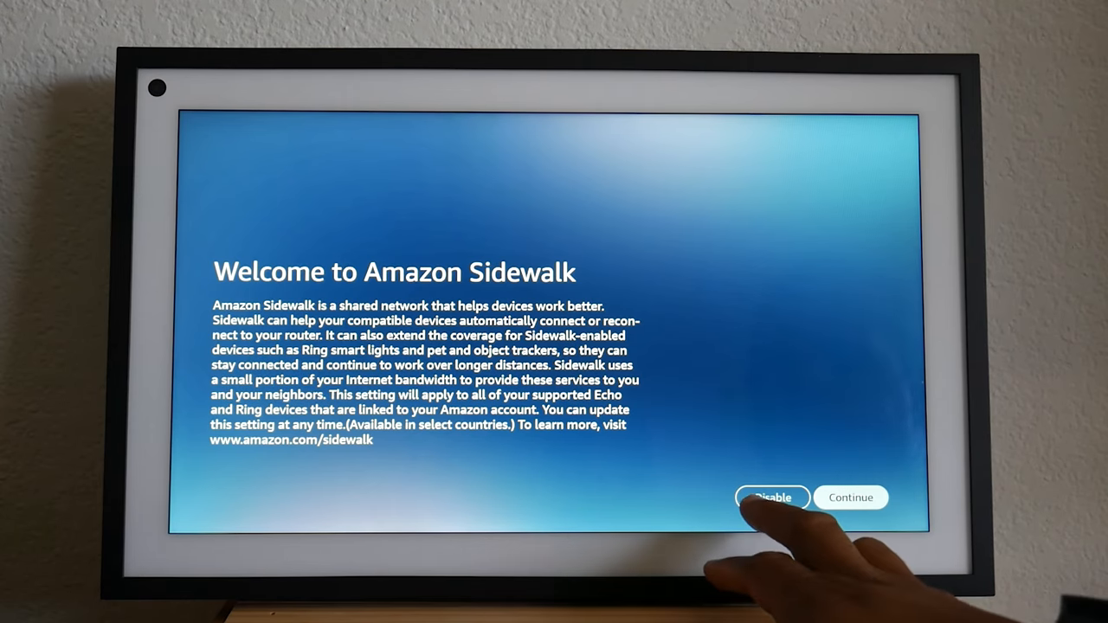
{"action": "left_click", "coordinate": [772, 499]}
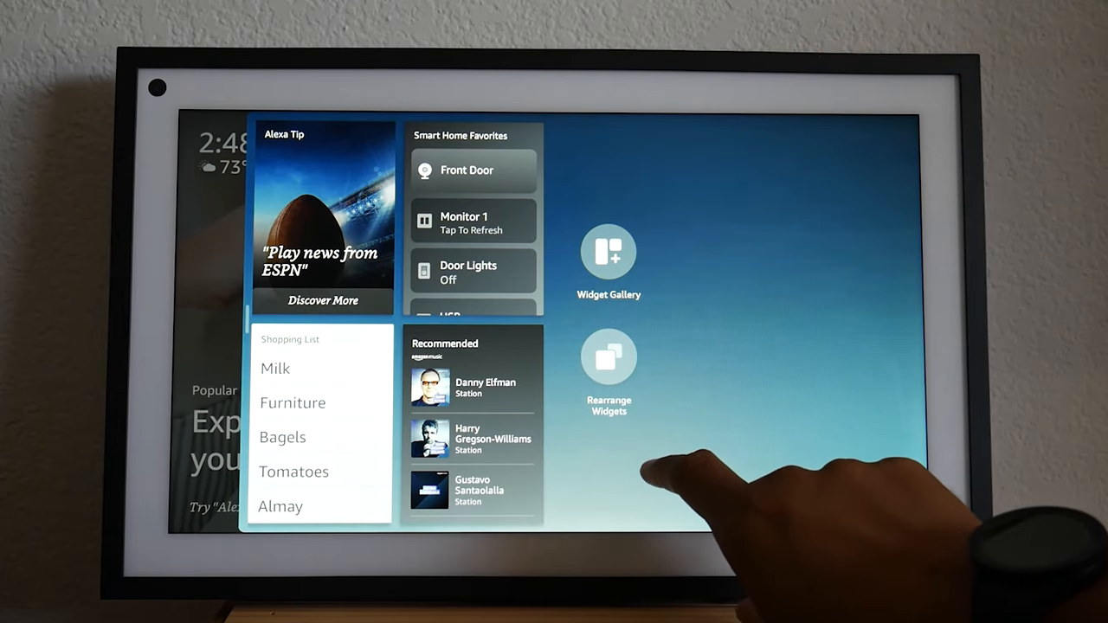
Step: Enter widget rearrange mode and remove the Recommended music widget from the home screen
{"action": "left_click", "coordinate": [607, 357]}
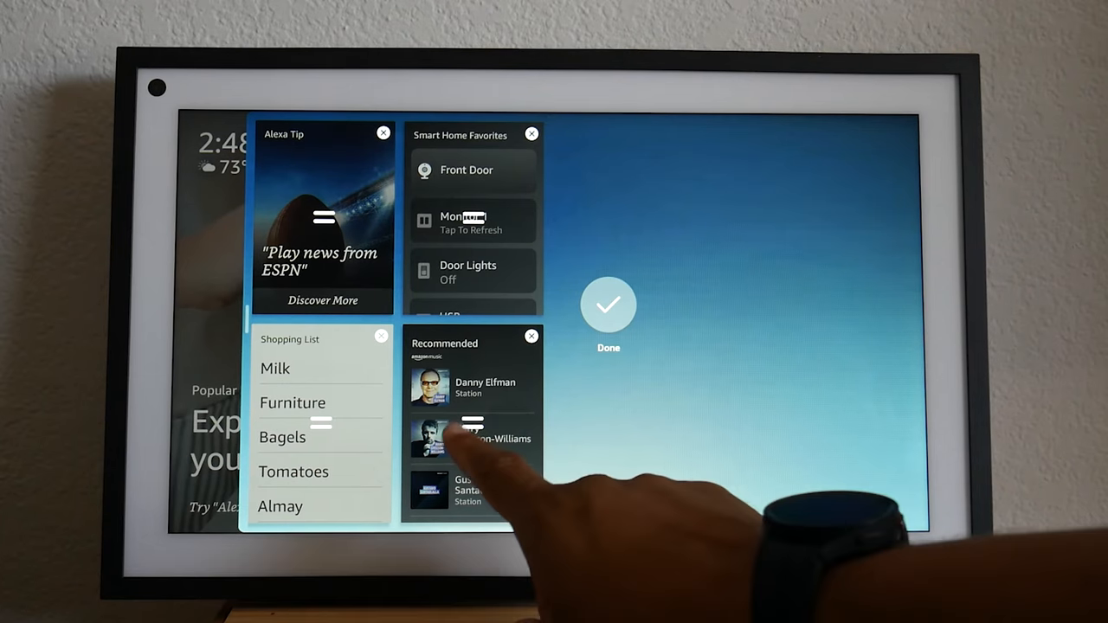
{"action": "left_click", "coordinate": [530, 336]}
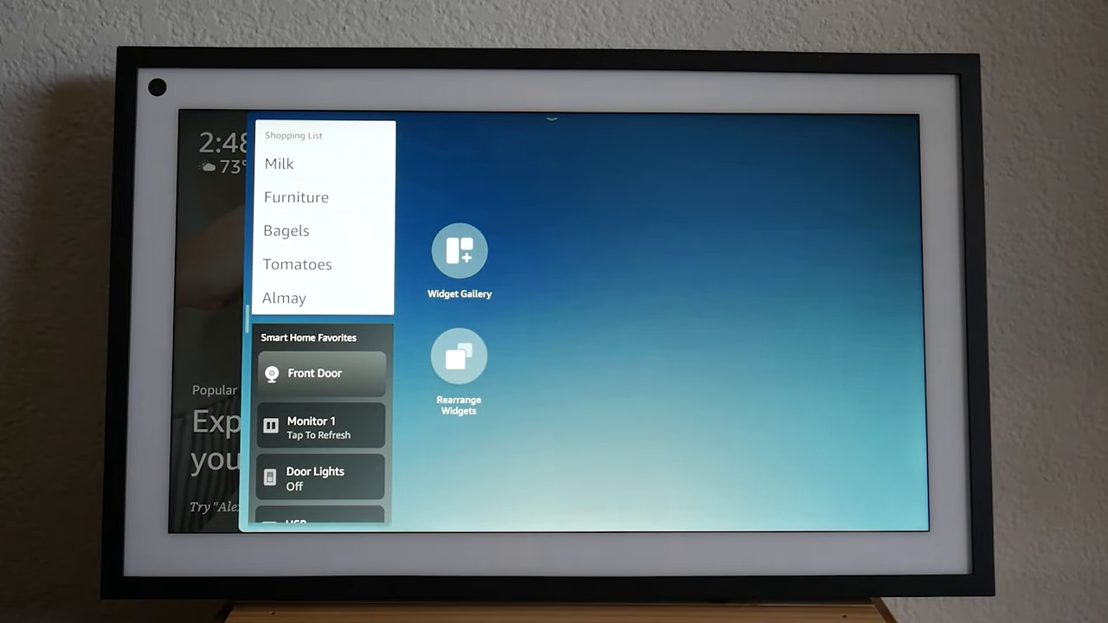
Step: Browse the Widget Gallery down to the already-added Shopping List and Smart Home Favorites
{"action": "left_click", "coordinate": [459, 251]}
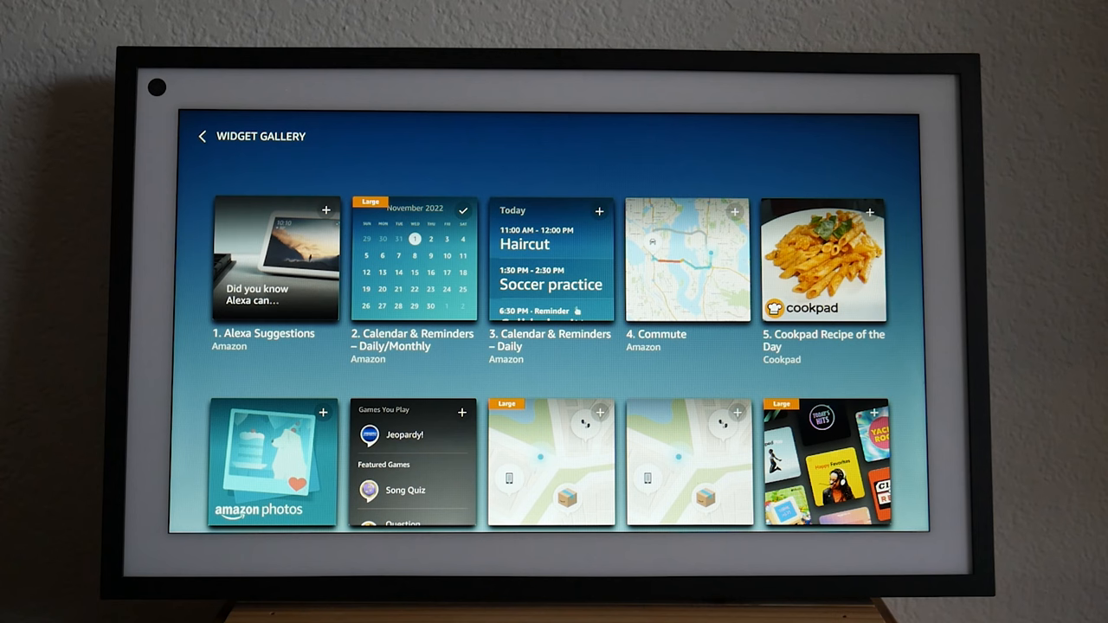
{"action": "scroll", "scroll_direction": "down", "scroll_amount": 3}
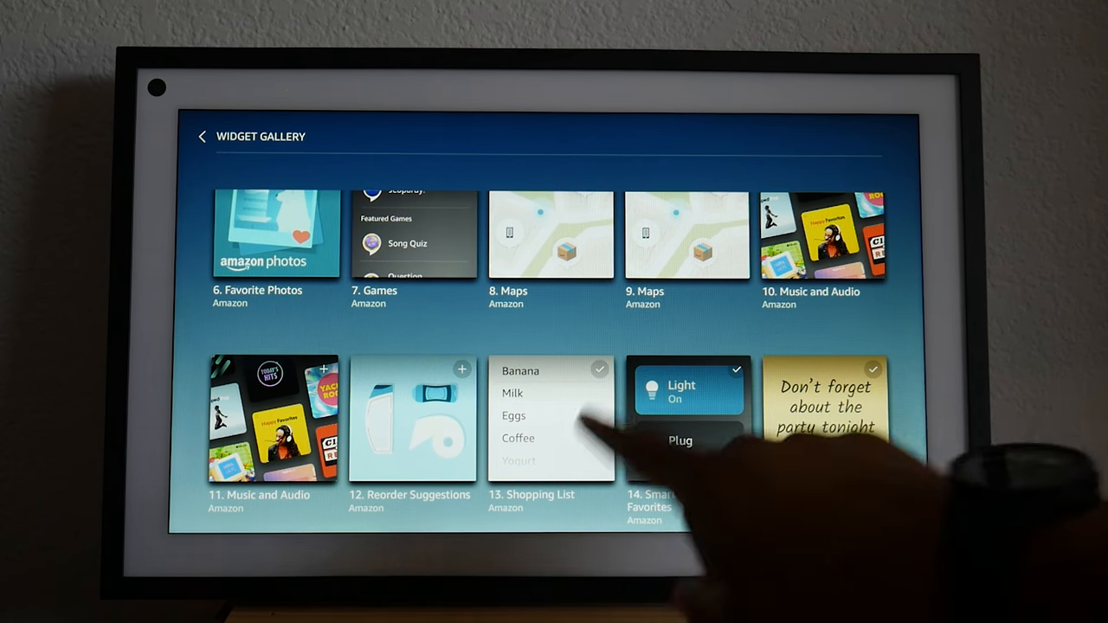
Step: Scroll the Widget Gallery to its end at the Your Deliveries widget
{"action": "scroll", "scroll_direction": "down", "scroll_amount": 3}
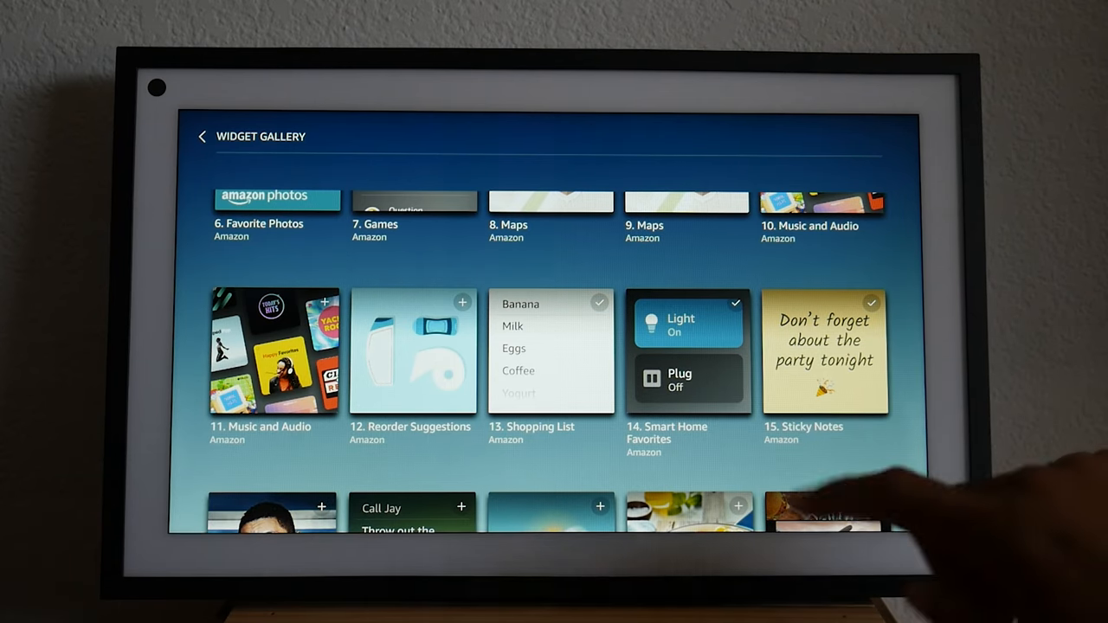
{"action": "scroll", "scroll_direction": "down", "scroll_amount": 3}
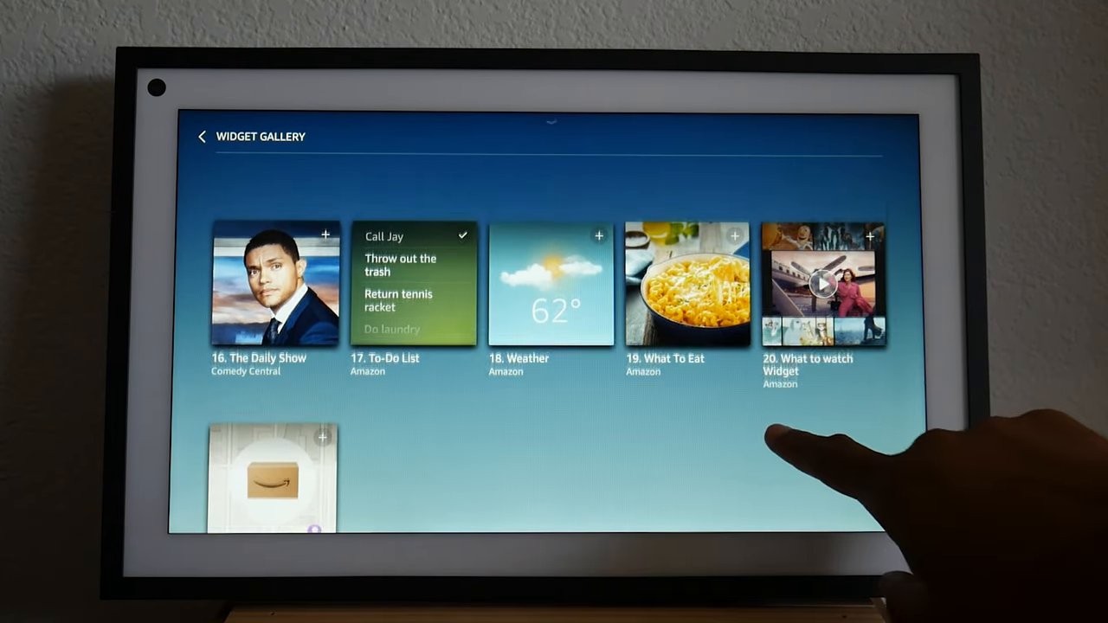
{"action": "scroll", "scroll_direction": "down", "scroll_amount": 3}
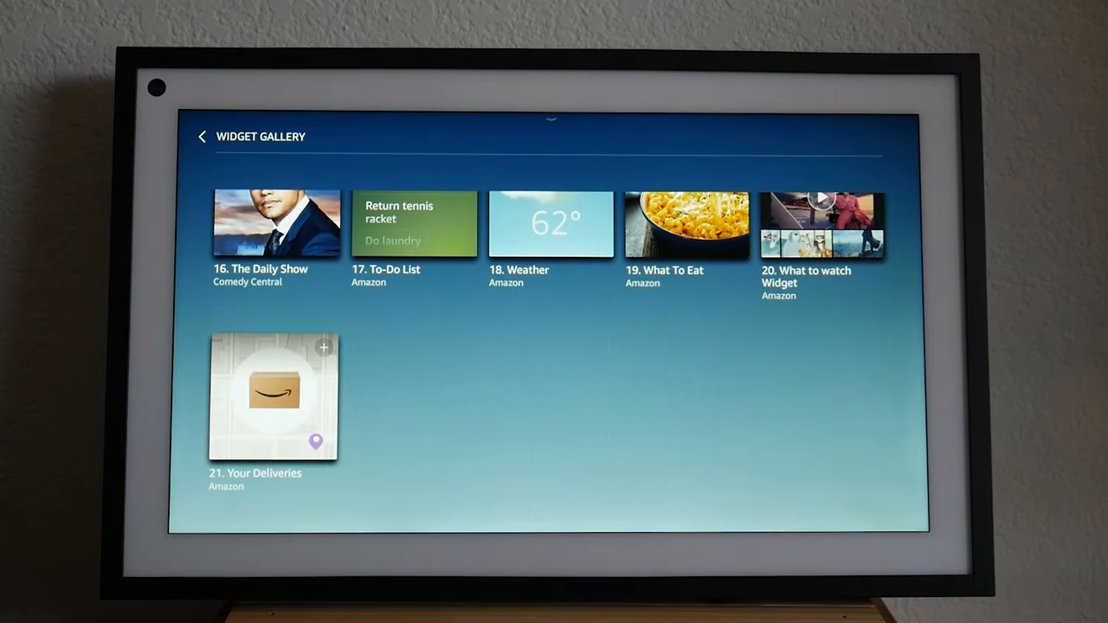